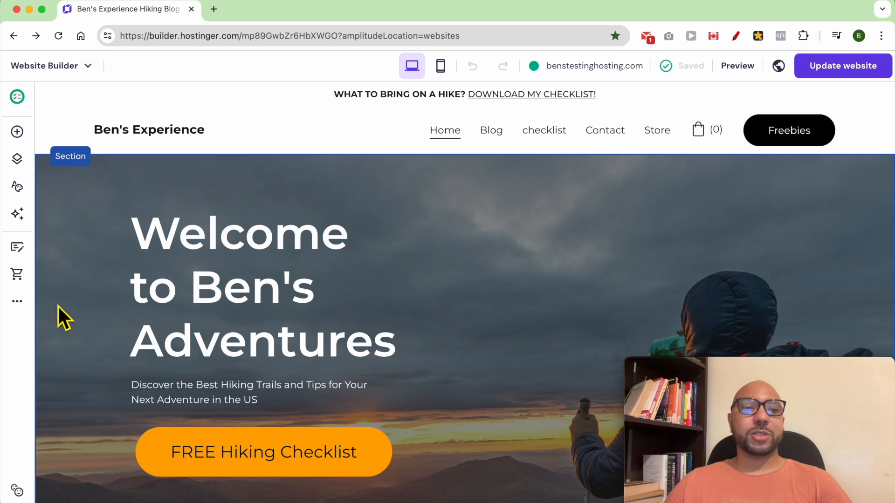
Reveal the sidebar's additional site tools and settings menu.
left_click(16, 301)
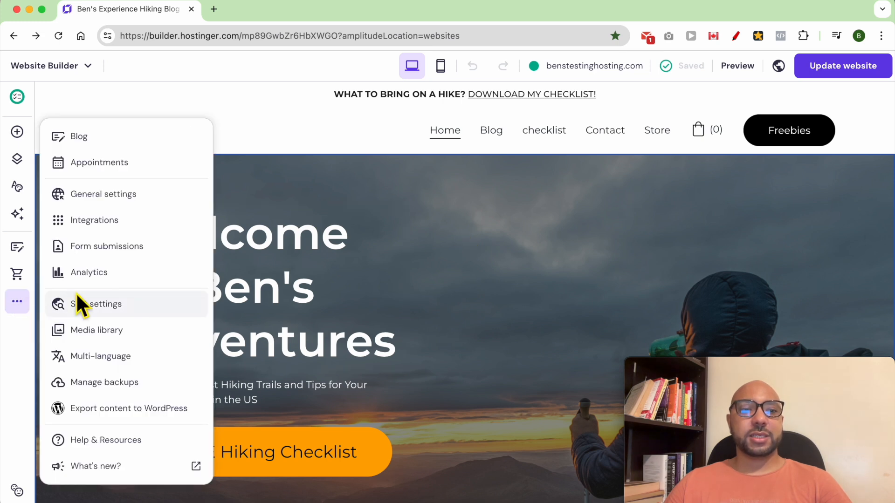
Save 'My app-ads.txt code here' in the Google AdMob integration and return to the editor.
left_click(93, 220)
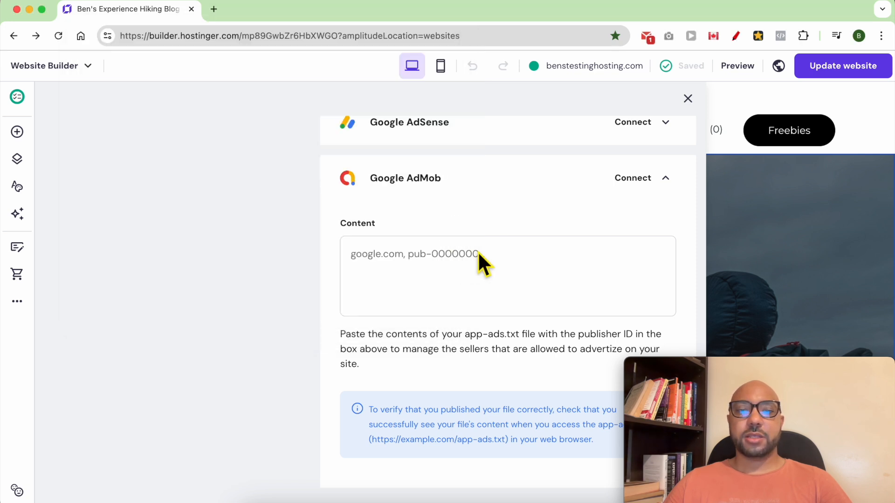
type("My app-ads.txt code here")
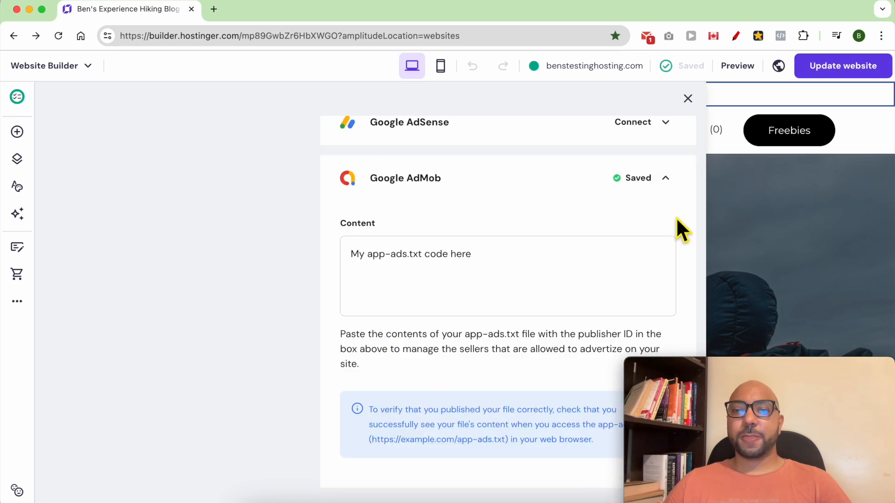
left_click(688, 98)
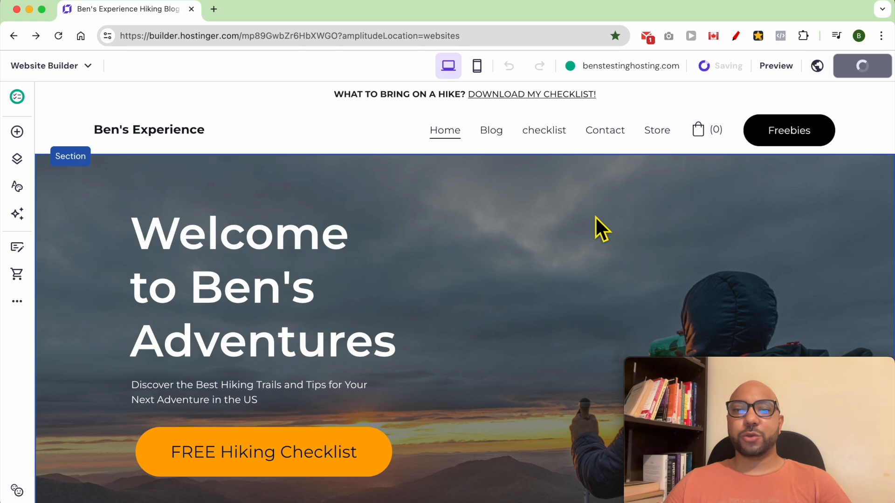